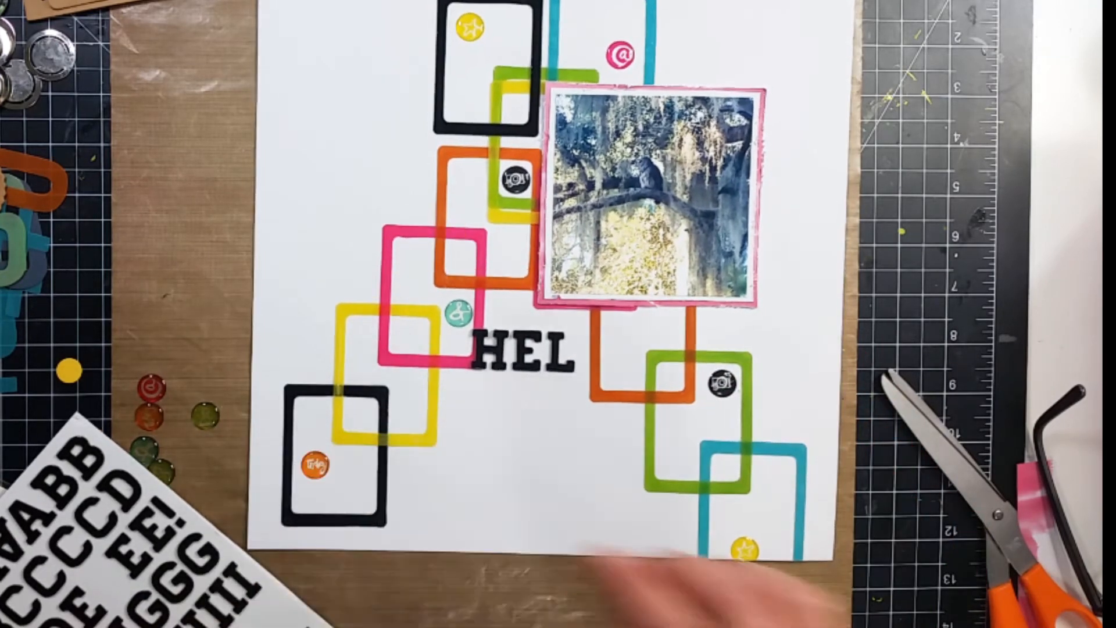
left_click(591, 355)
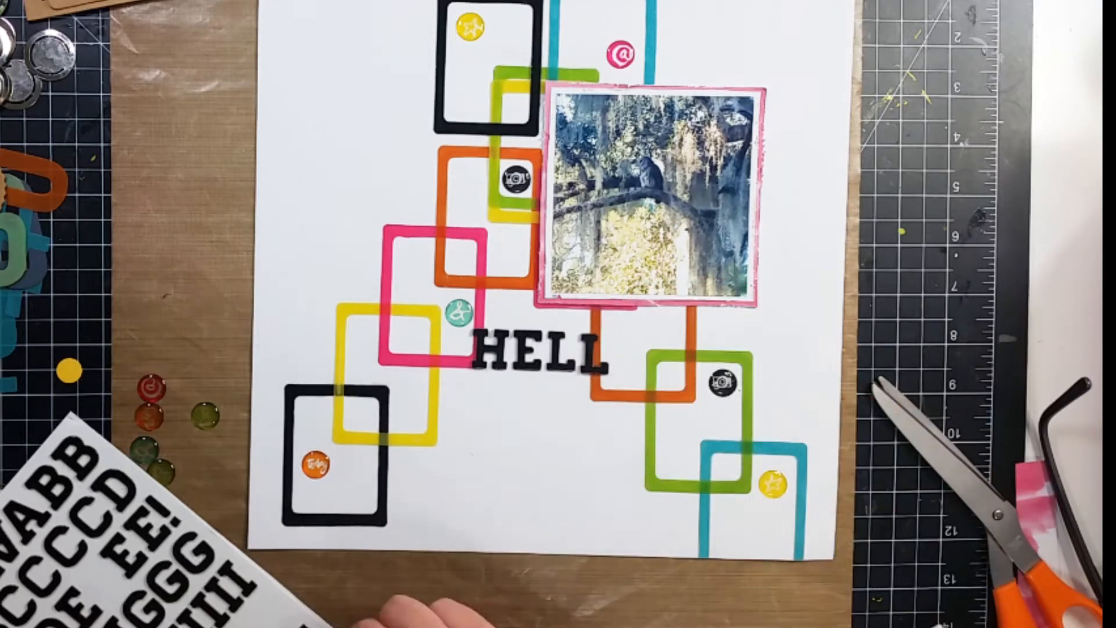